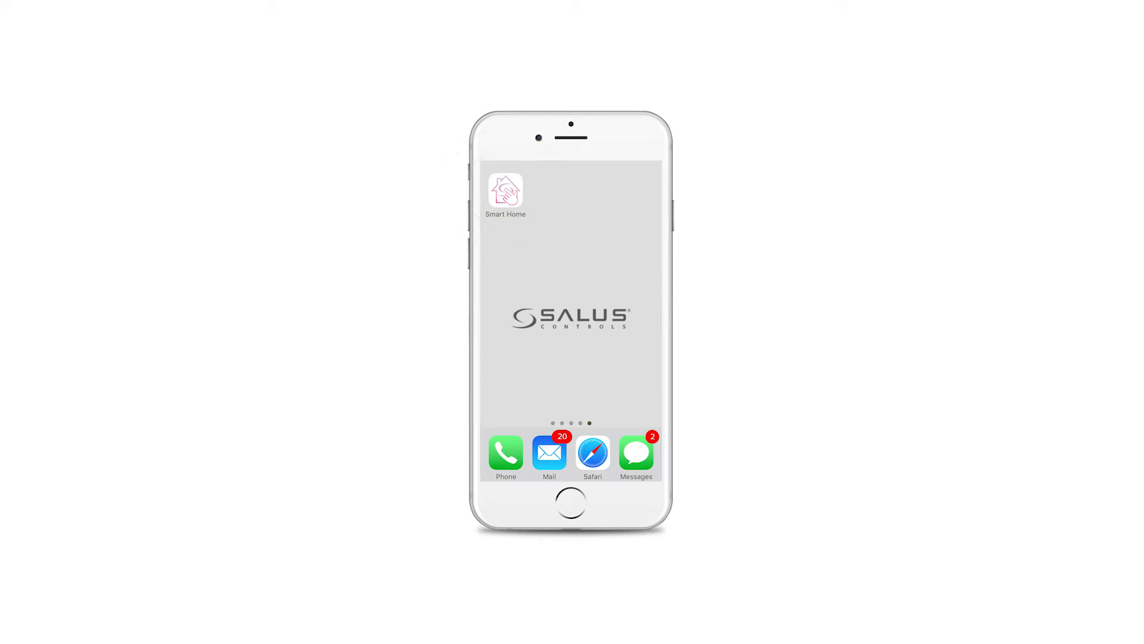
Launch the Smart Home app and sign in to reach the Salus Head office dashboard
click(505, 194)
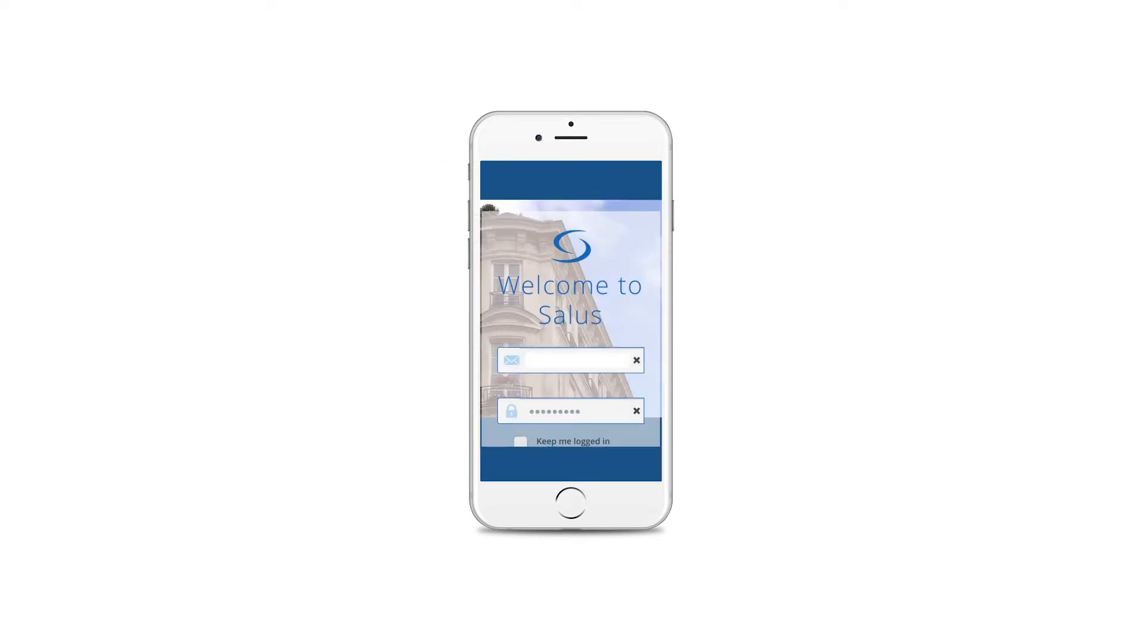
scroll(down, 3)
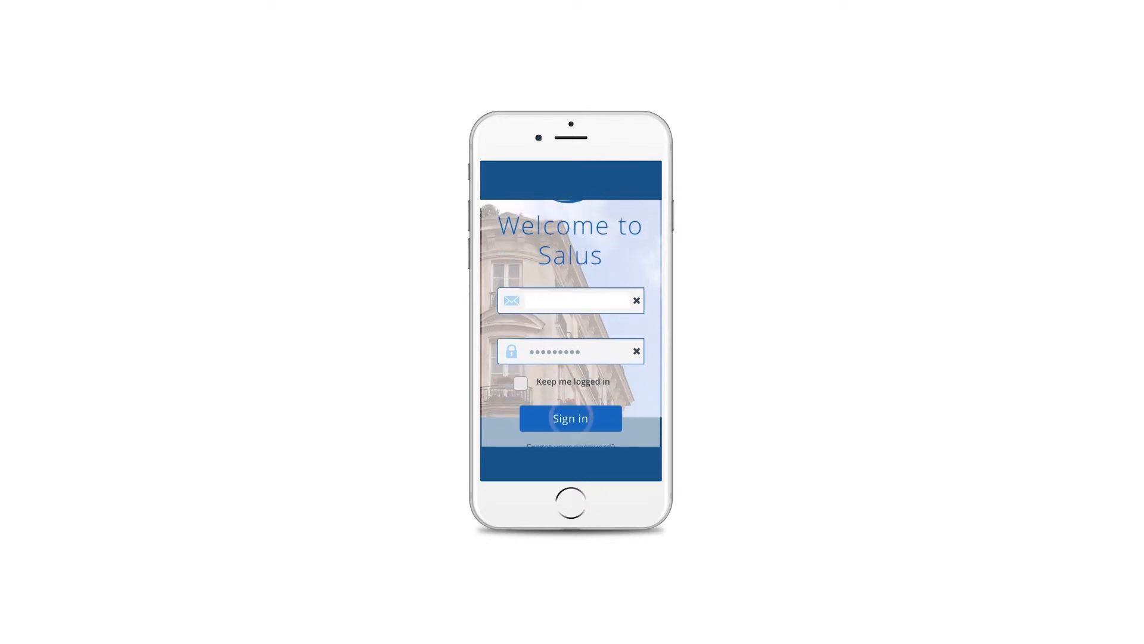
click(569, 418)
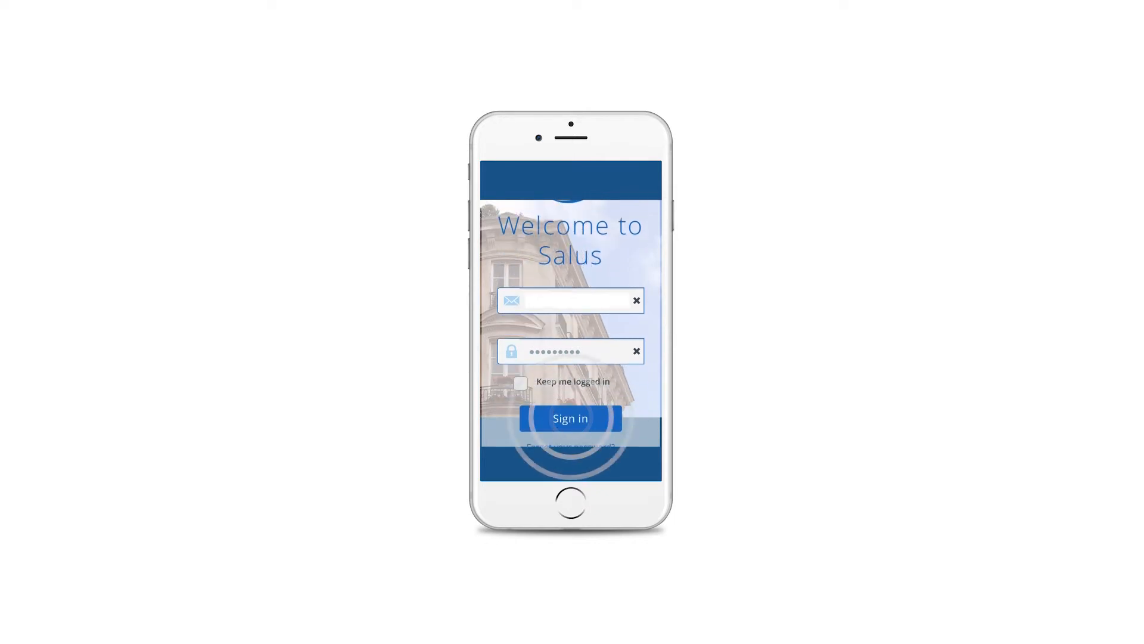
click(570, 419)
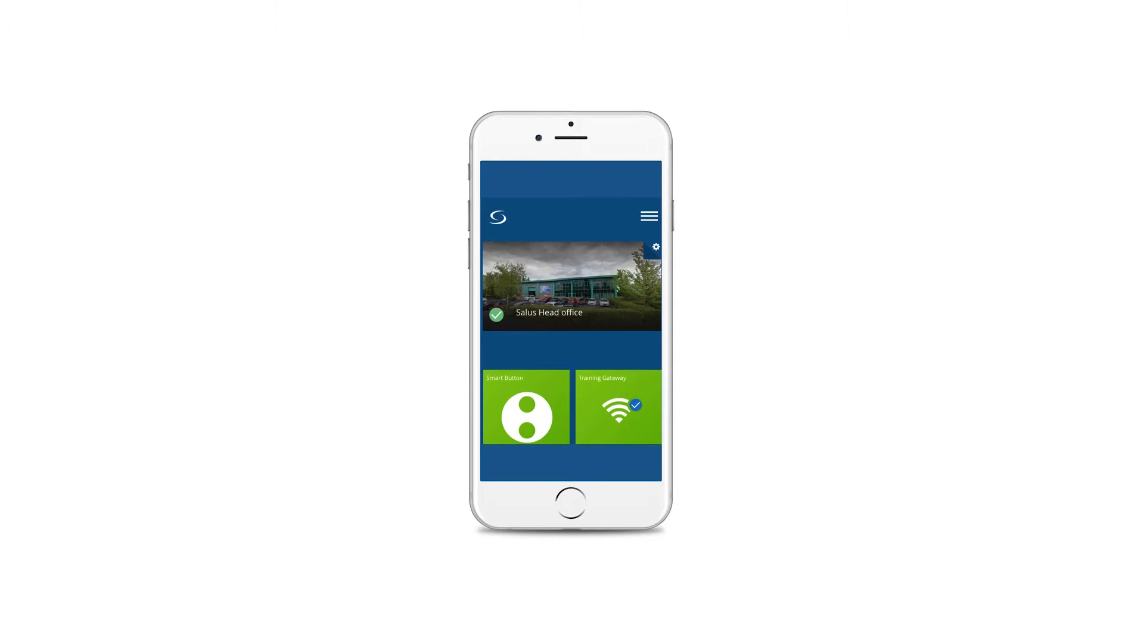
click(650, 215)
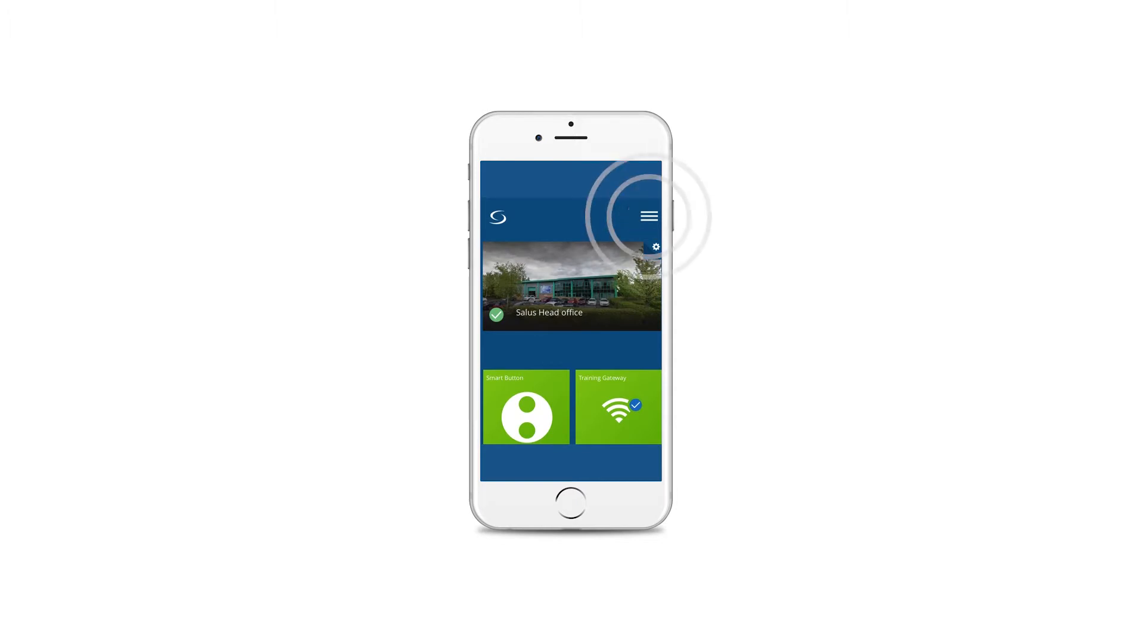
click(650, 216)
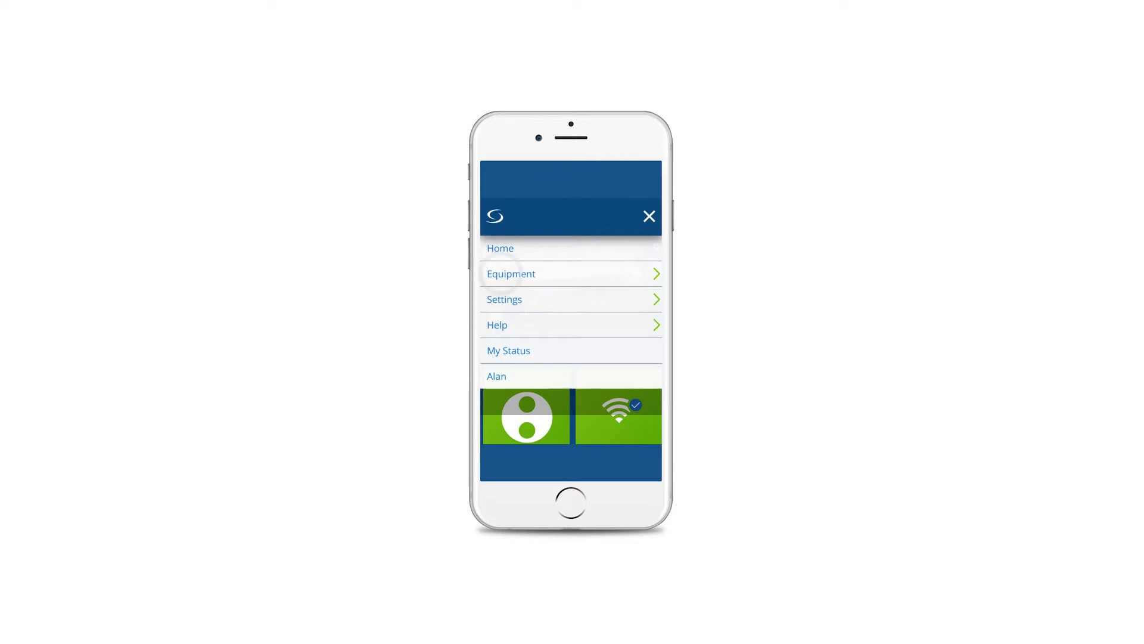
click(510, 274)
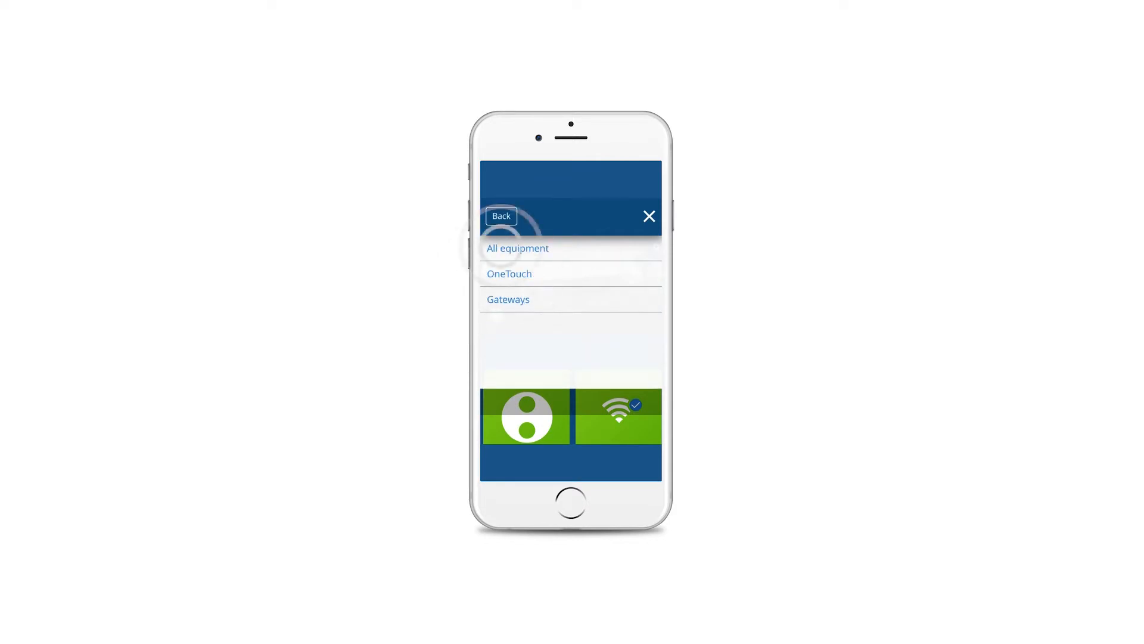
click(517, 248)
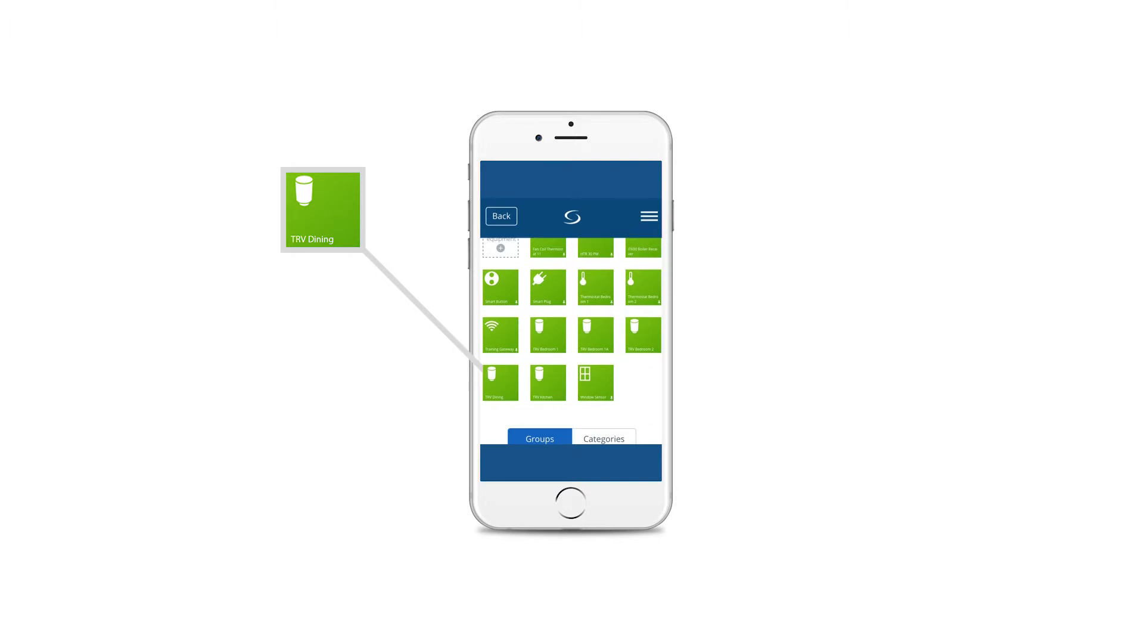
click(501, 216)
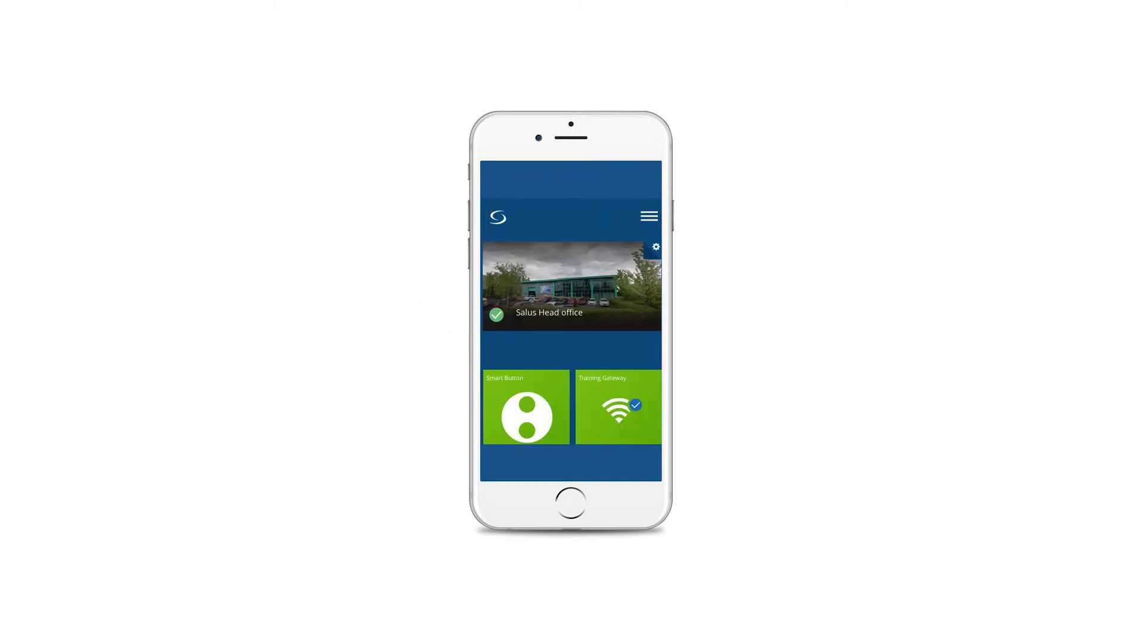
Go via the navigation menu's Settings to the Setup Equipment page
click(650, 216)
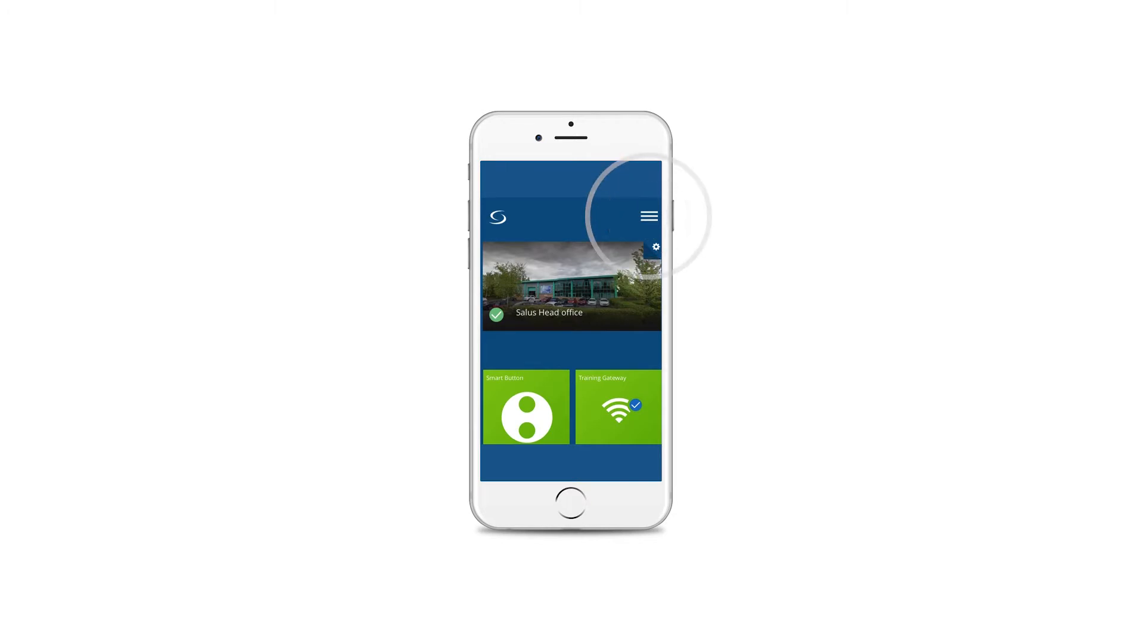
click(650, 216)
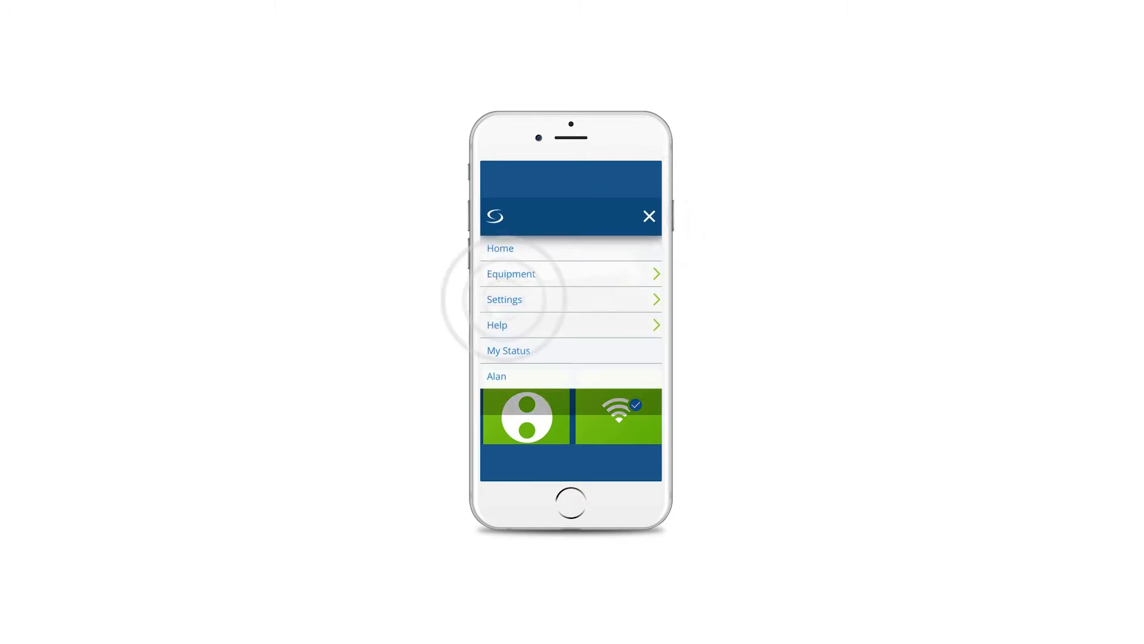
click(504, 300)
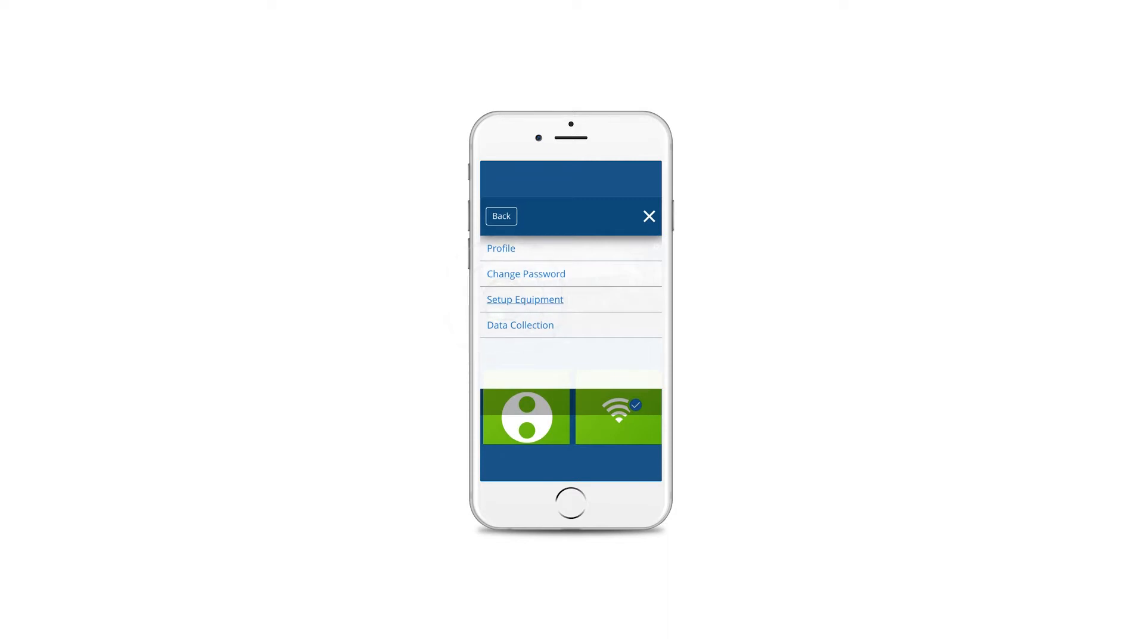
click(524, 300)
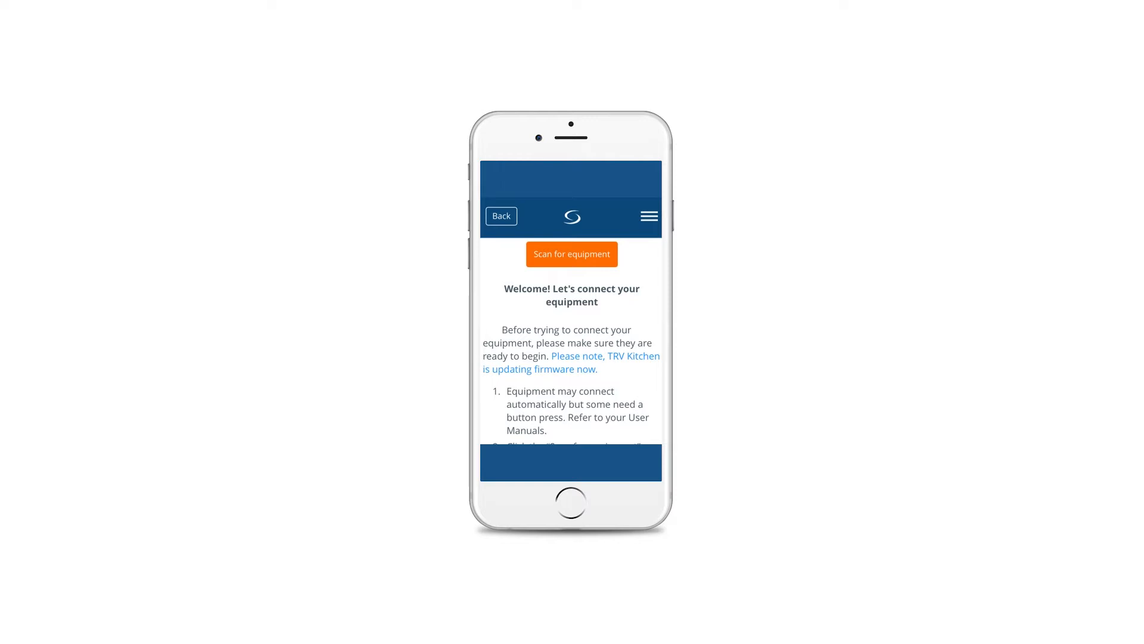
Scan for equipment until the iT600 VS Thermostat is listed
click(572, 254)
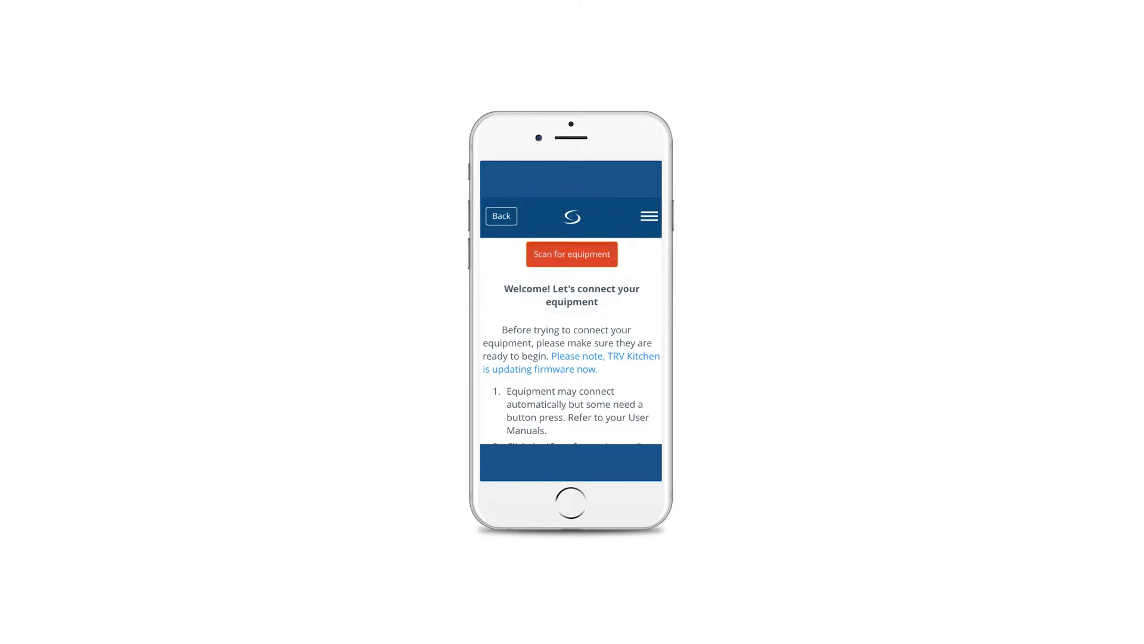
click(572, 254)
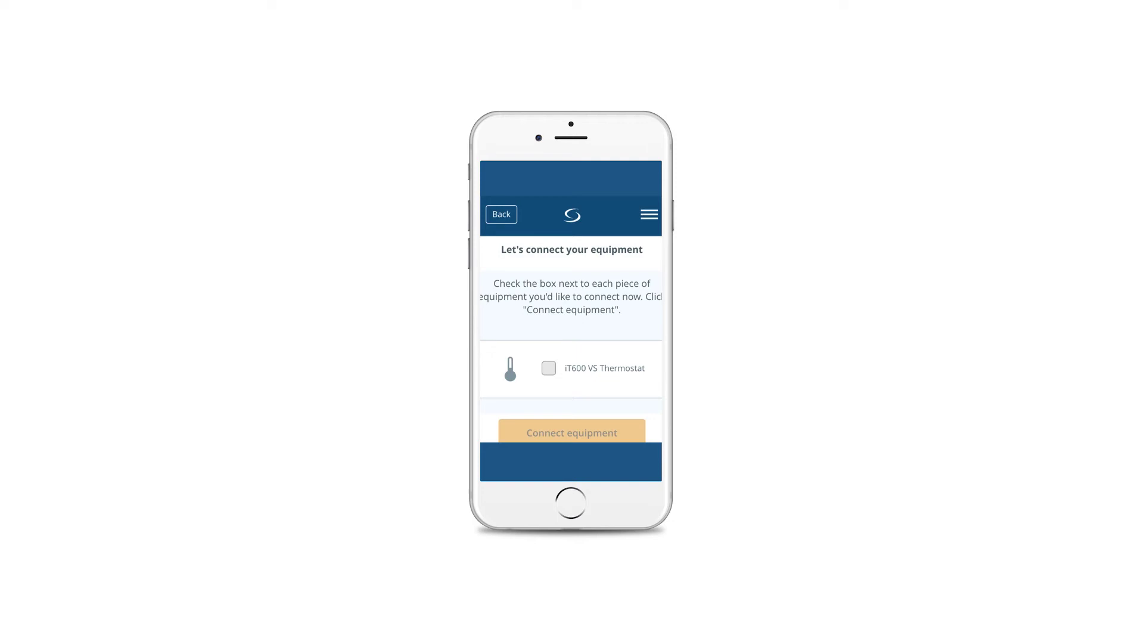
Select the iT600 VS Thermostat and connect it to the gateway
click(549, 367)
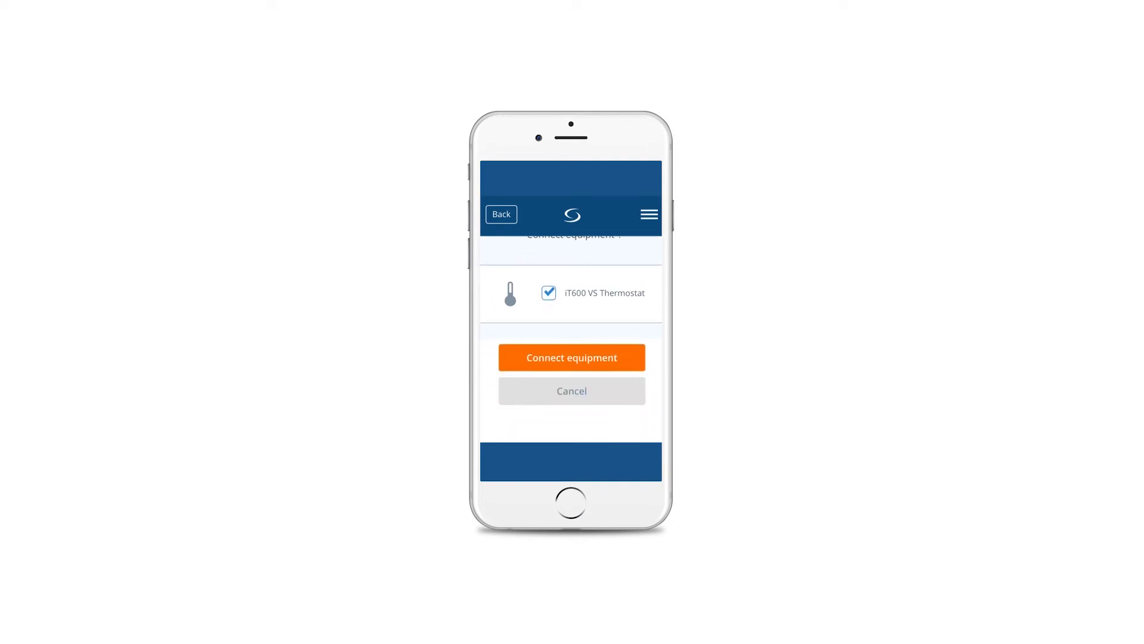
click(572, 357)
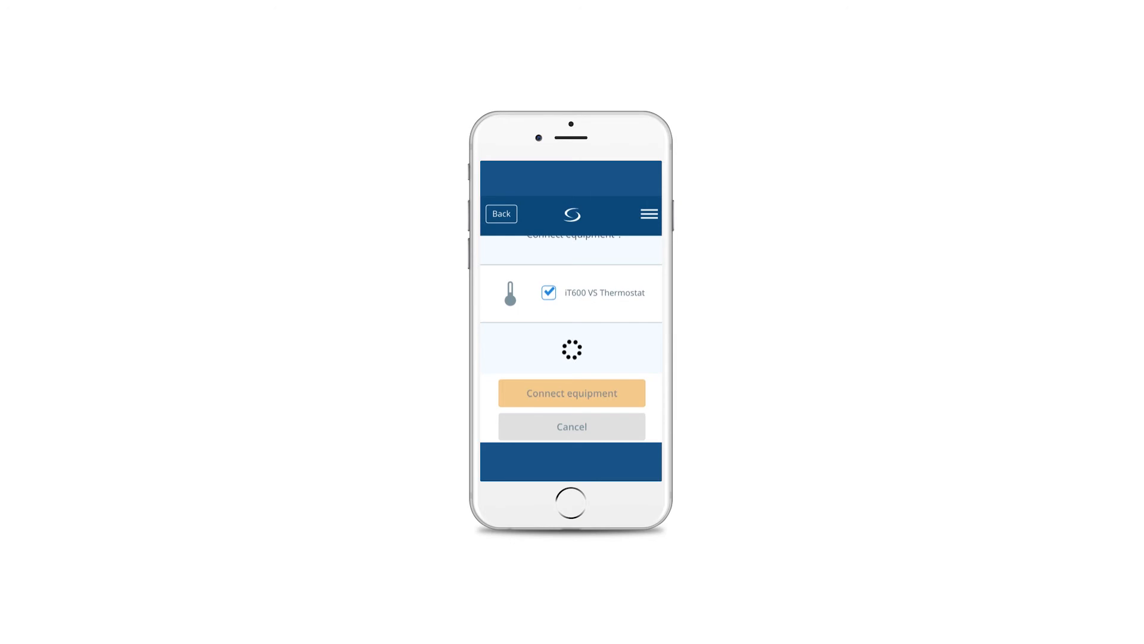
click(572, 394)
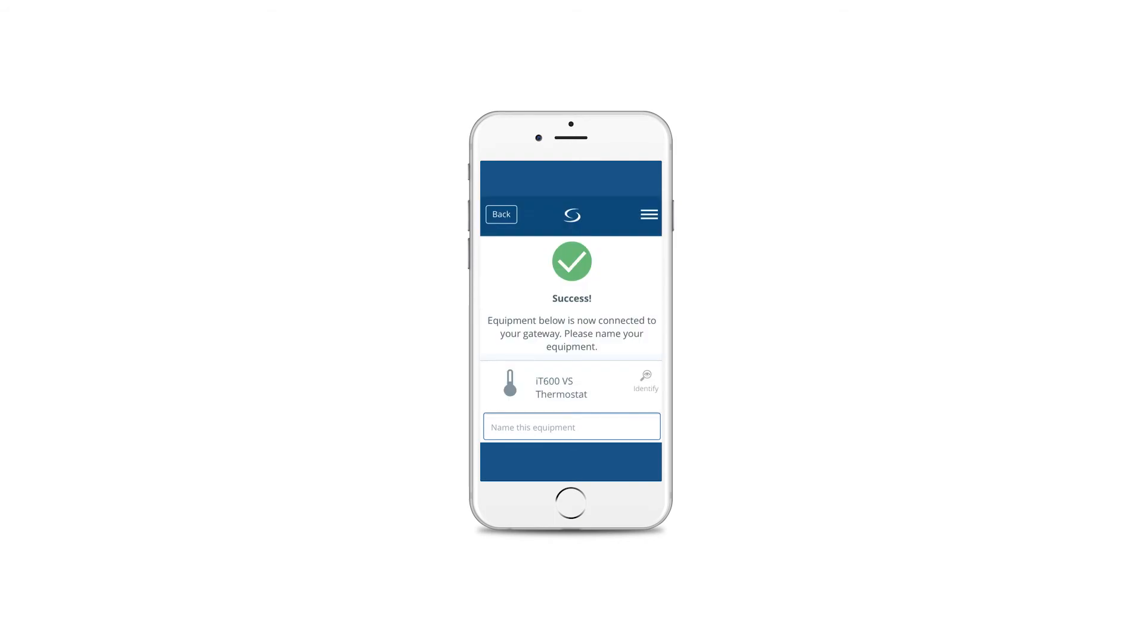
Name the equipment 'Dining Room Thermostat' and continue to the next step
text(D)
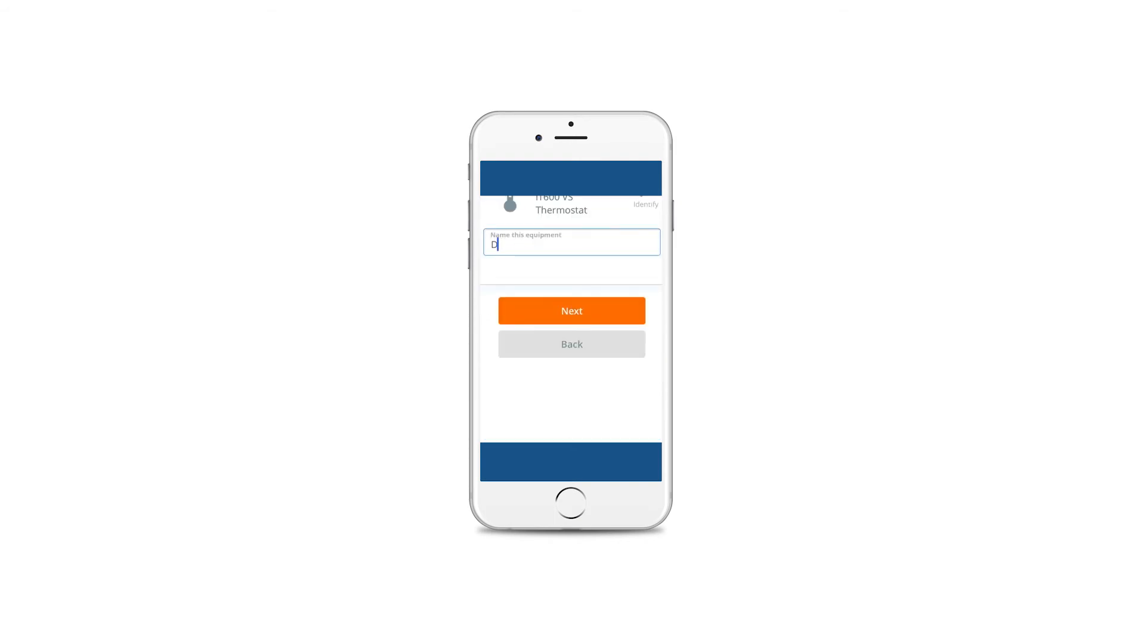
text(ining)
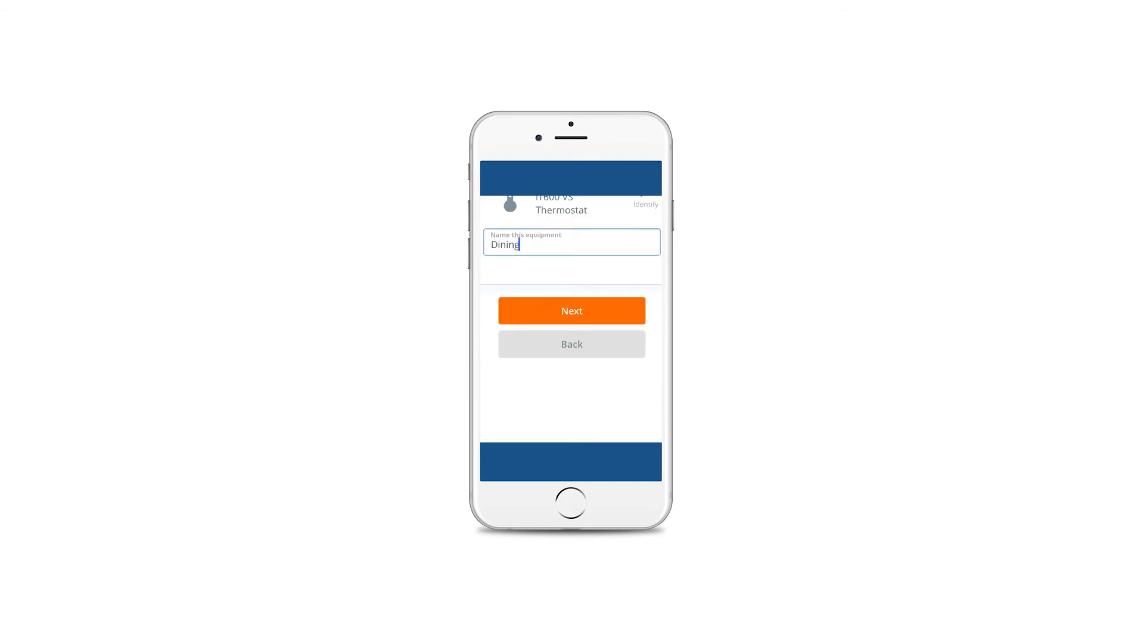
text(Room)
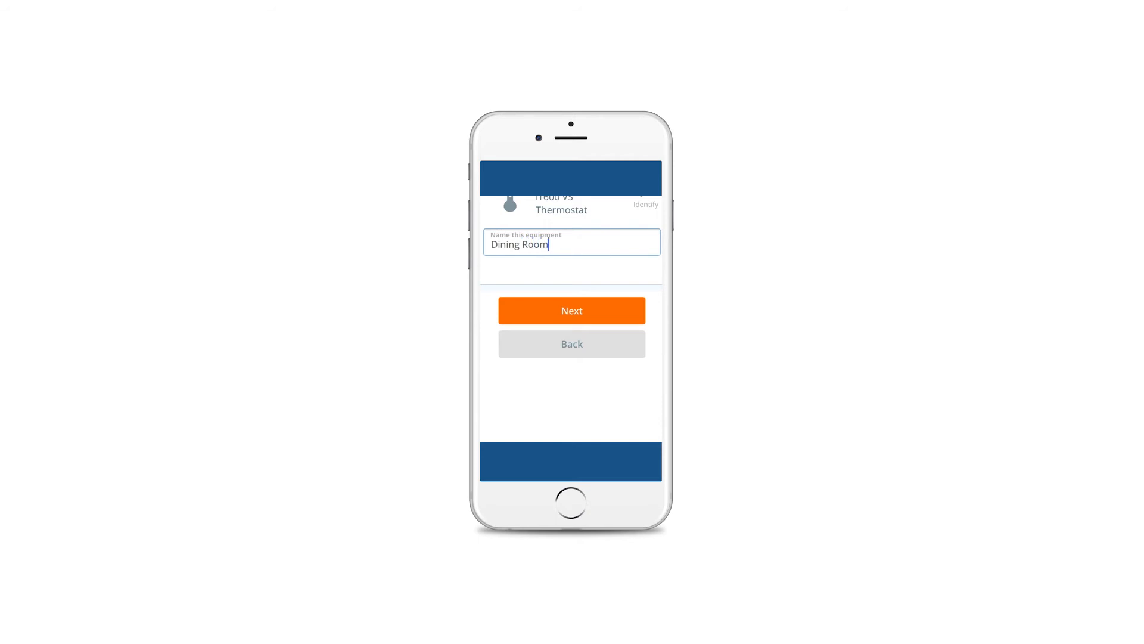
text(Th)
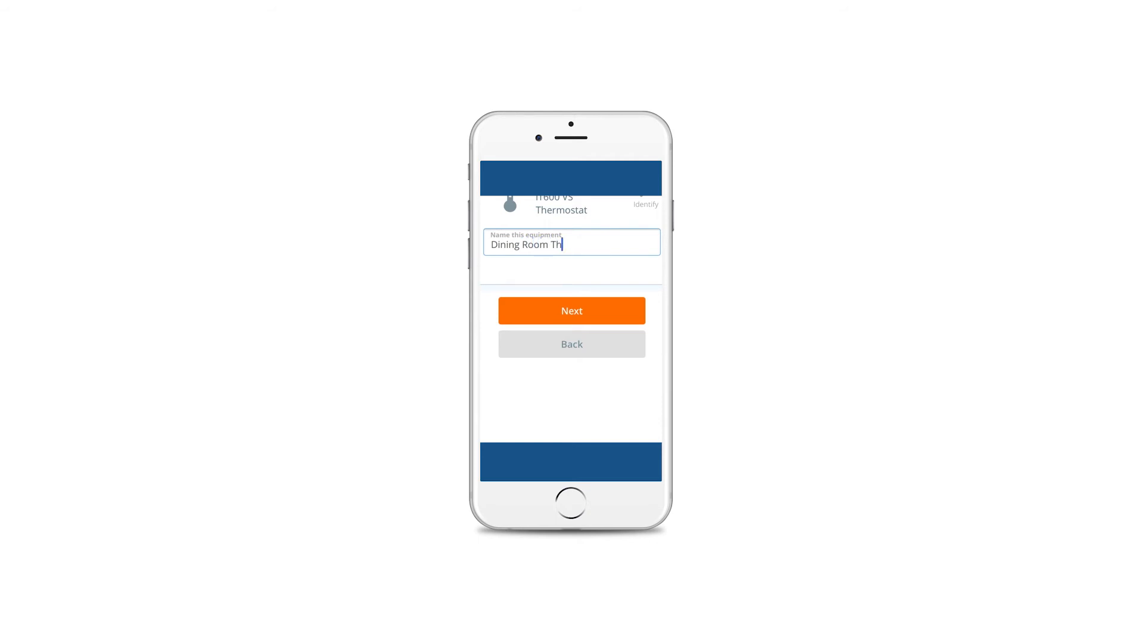
text(Thermostat)
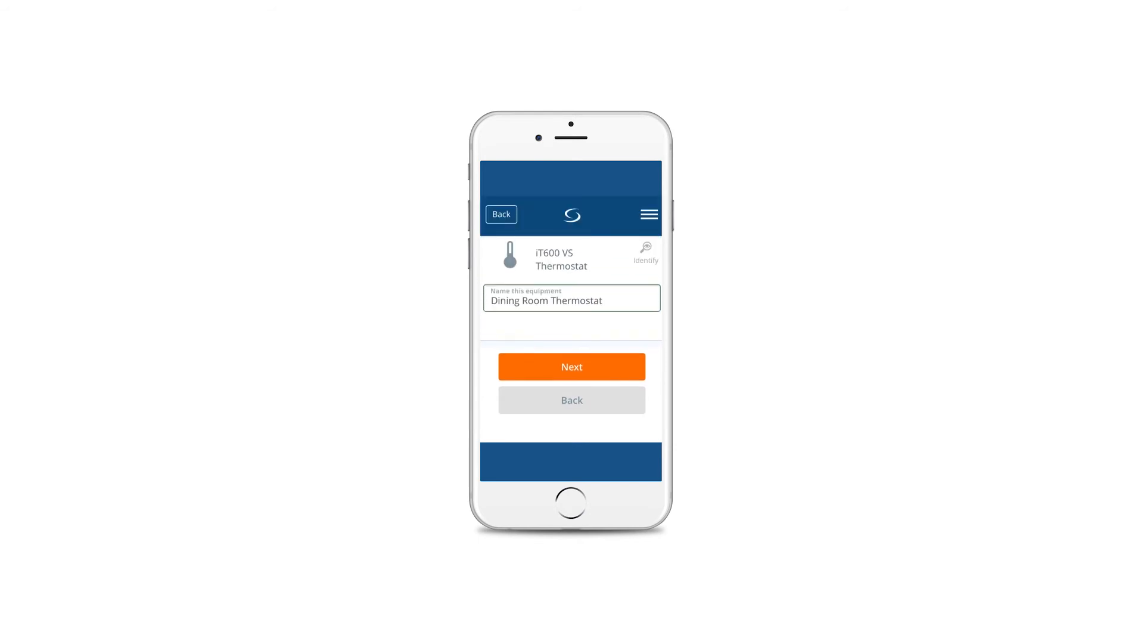
click(572, 367)
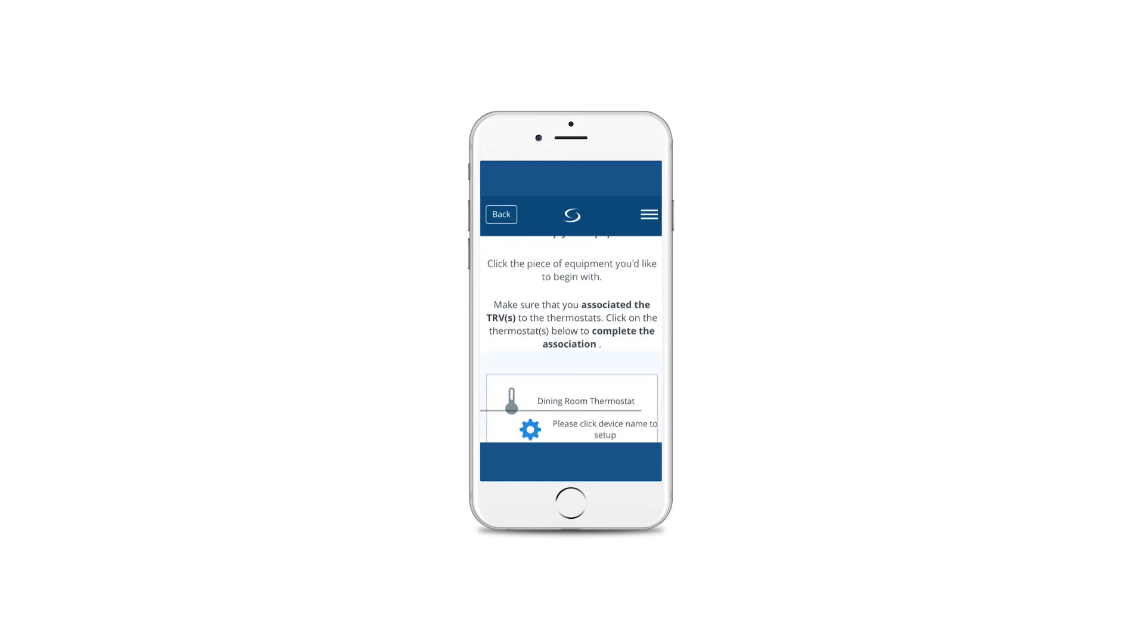
Associate TRV Dining with the Dining Room Thermostat in its setup
scroll(down, 3)
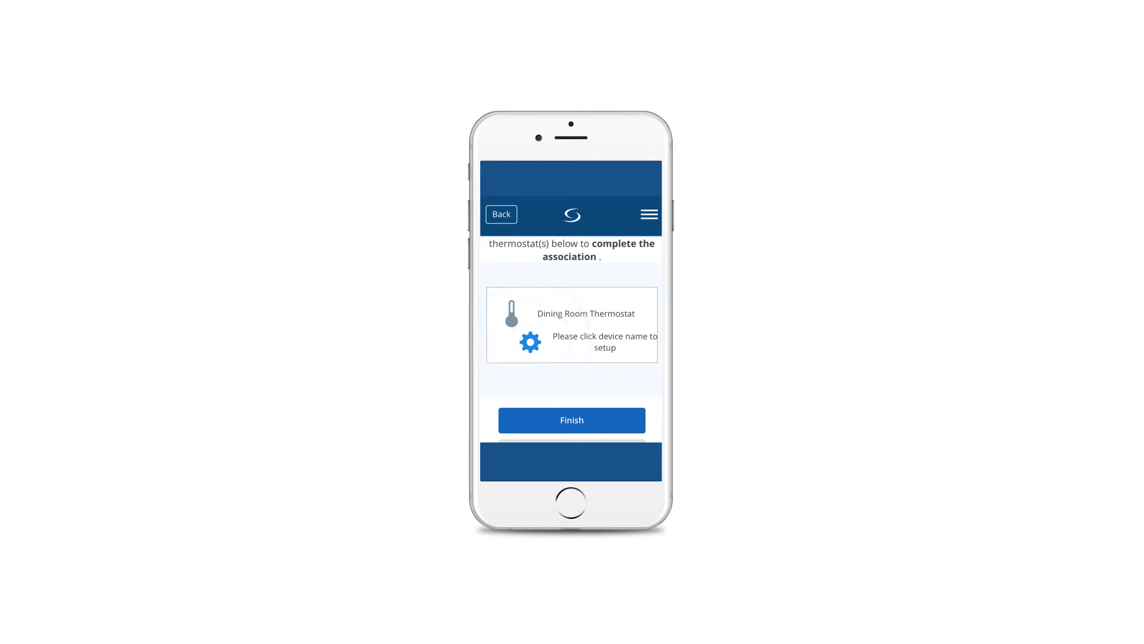
click(585, 313)
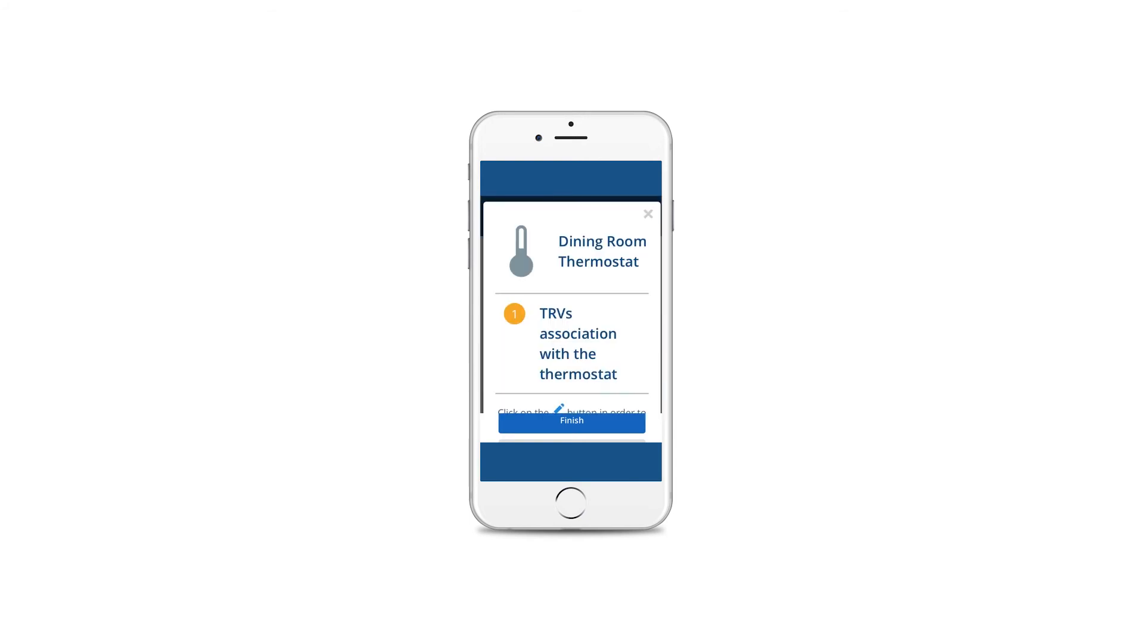
scroll(down, 3)
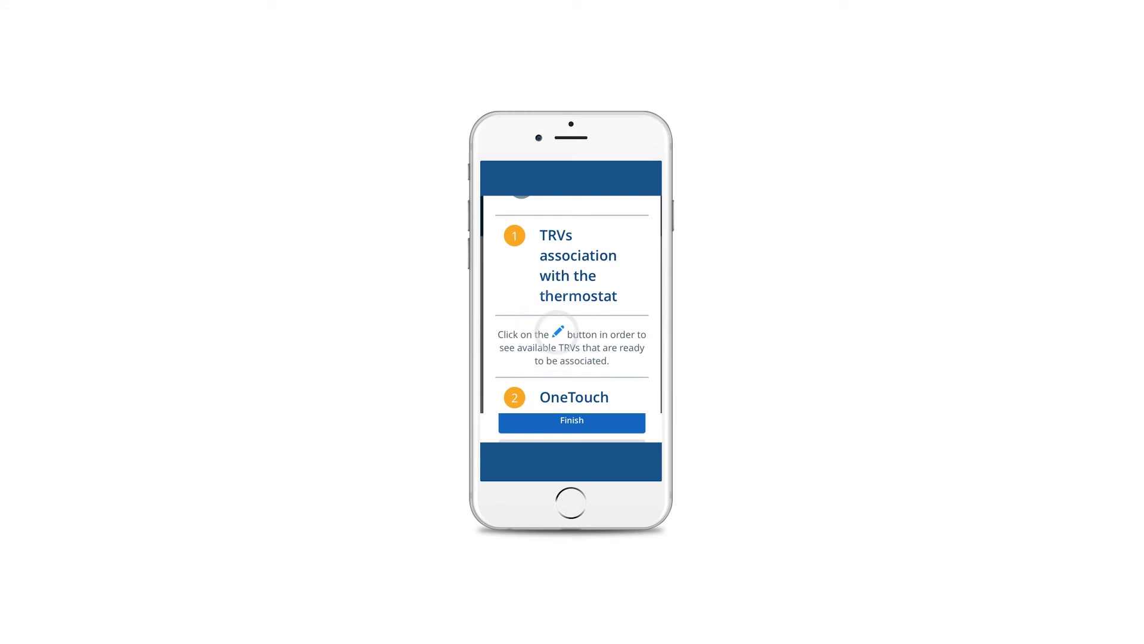
click(557, 334)
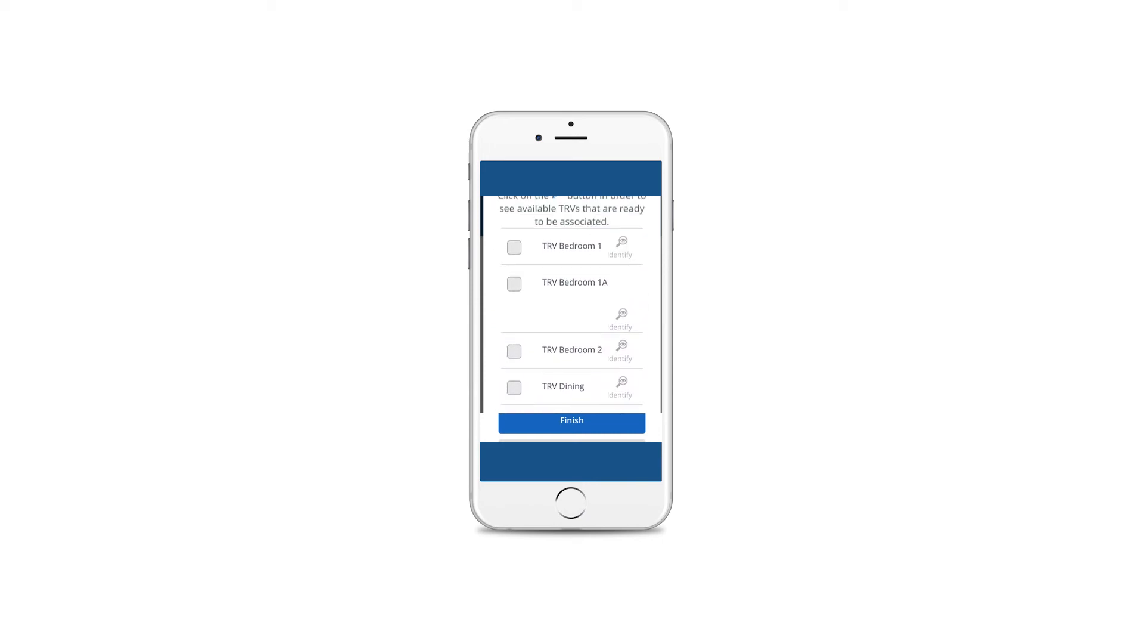
scroll(down, 3)
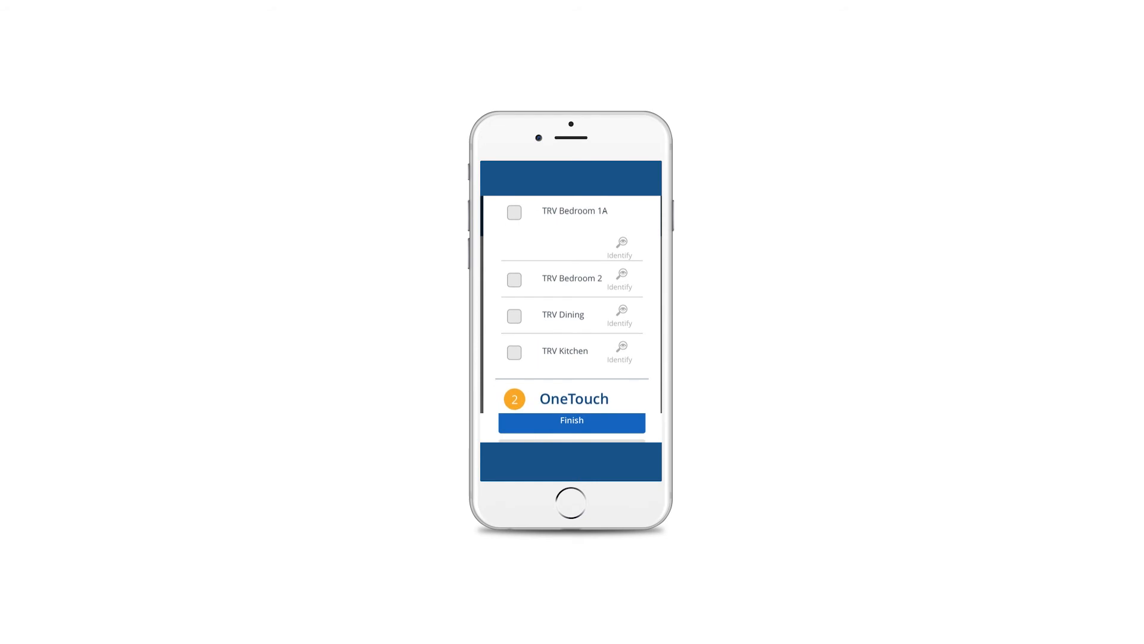
click(514, 315)
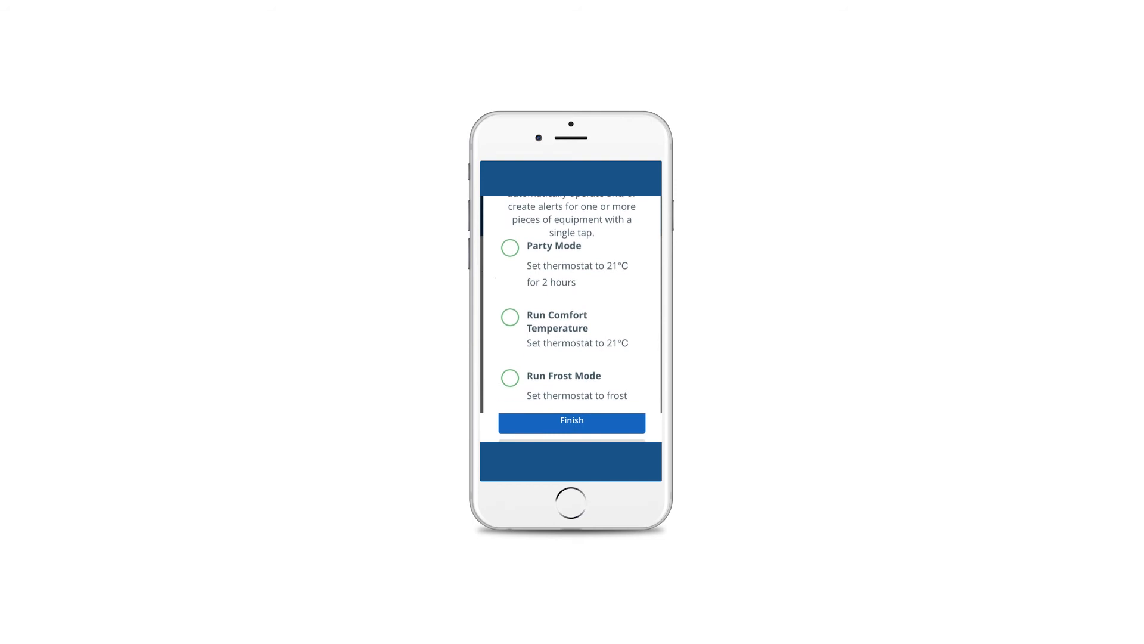
Skip OneTouch, keep Pin to dashboard selected and complete the setup
click(572, 422)
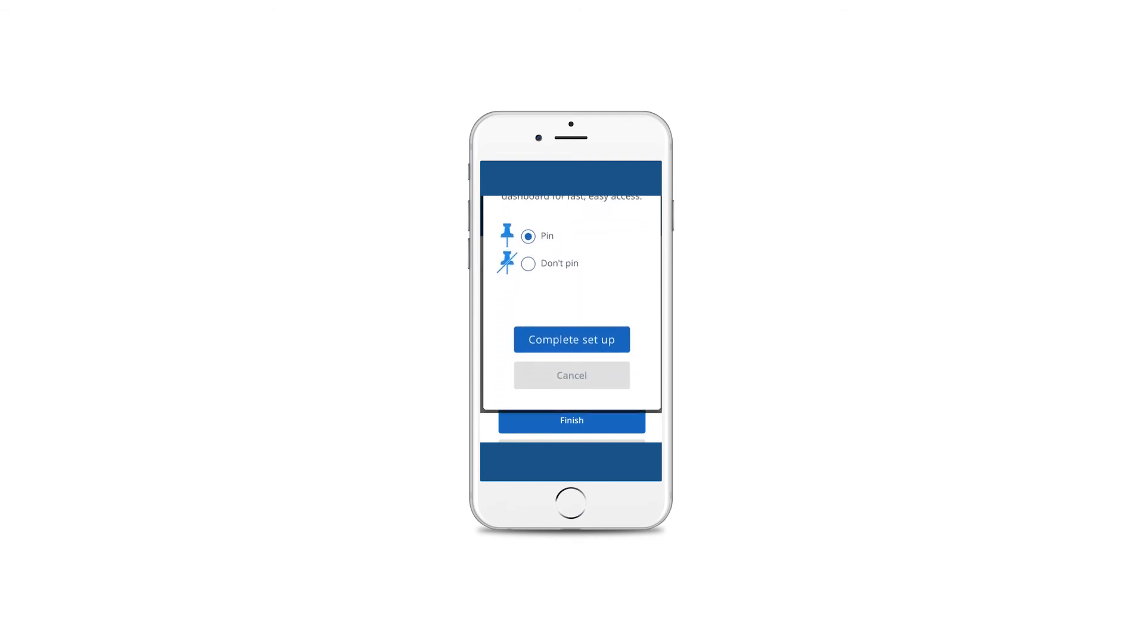
click(572, 339)
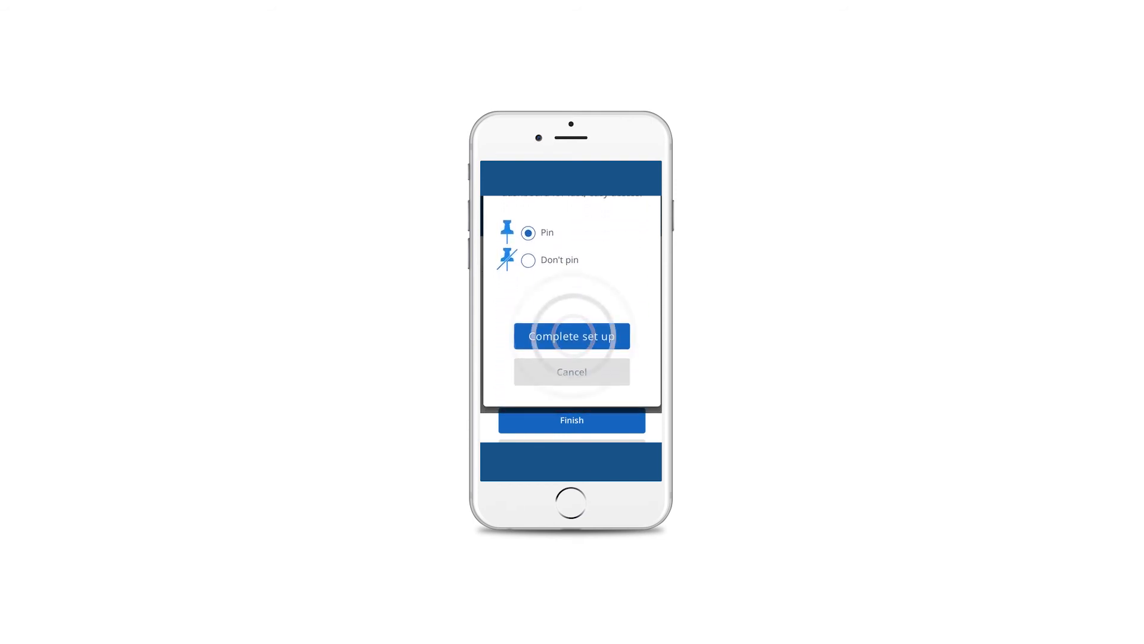
click(572, 337)
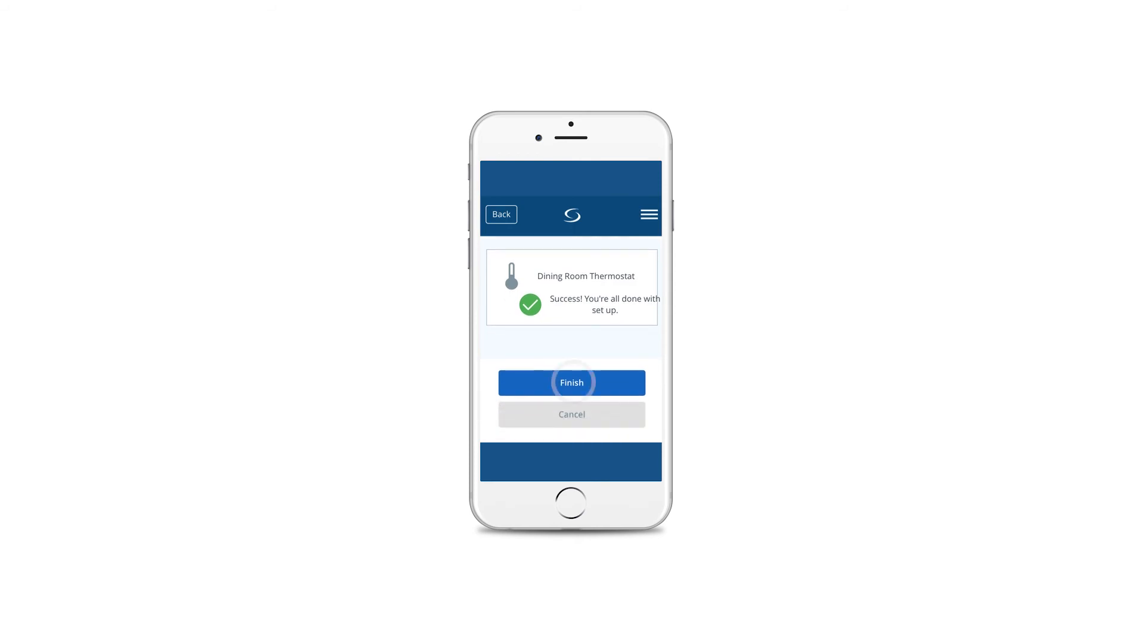
Finish setup and open the Dining Room Thermostat's control page from the dashboard
click(572, 381)
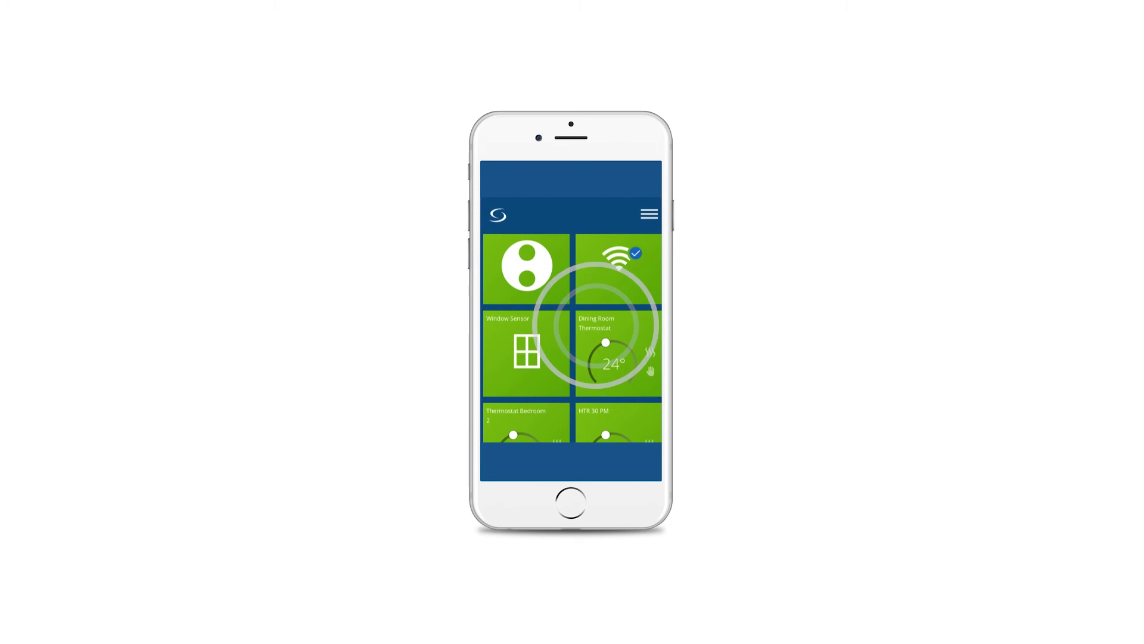
click(614, 344)
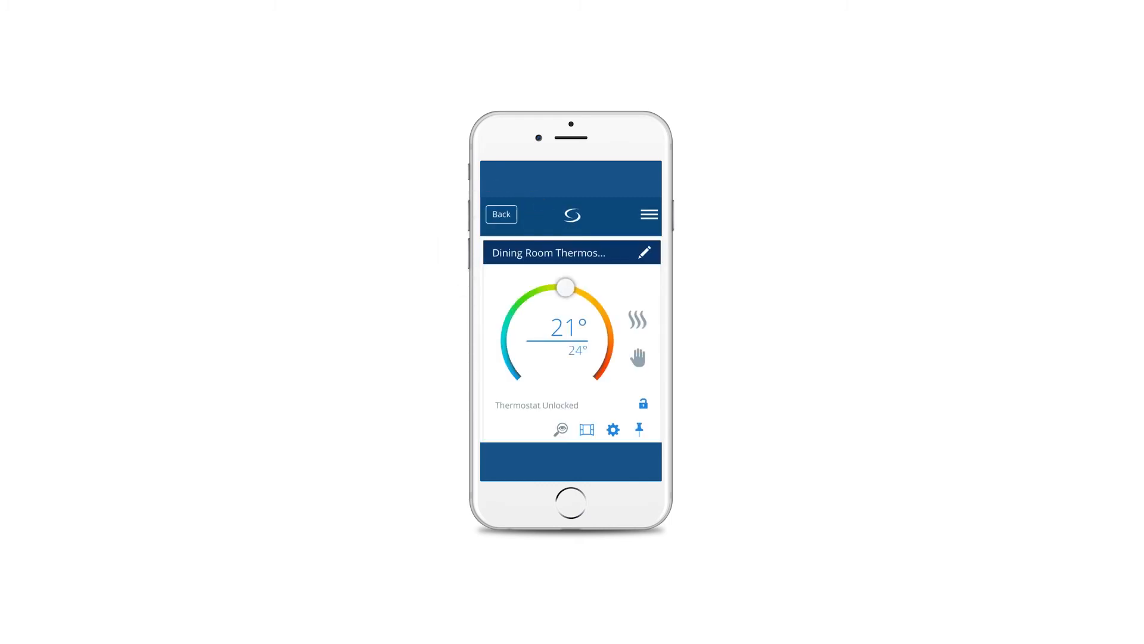
Save TRV Dining as the thermostat's associated valve and return to the dashboard
scroll(down, 3)
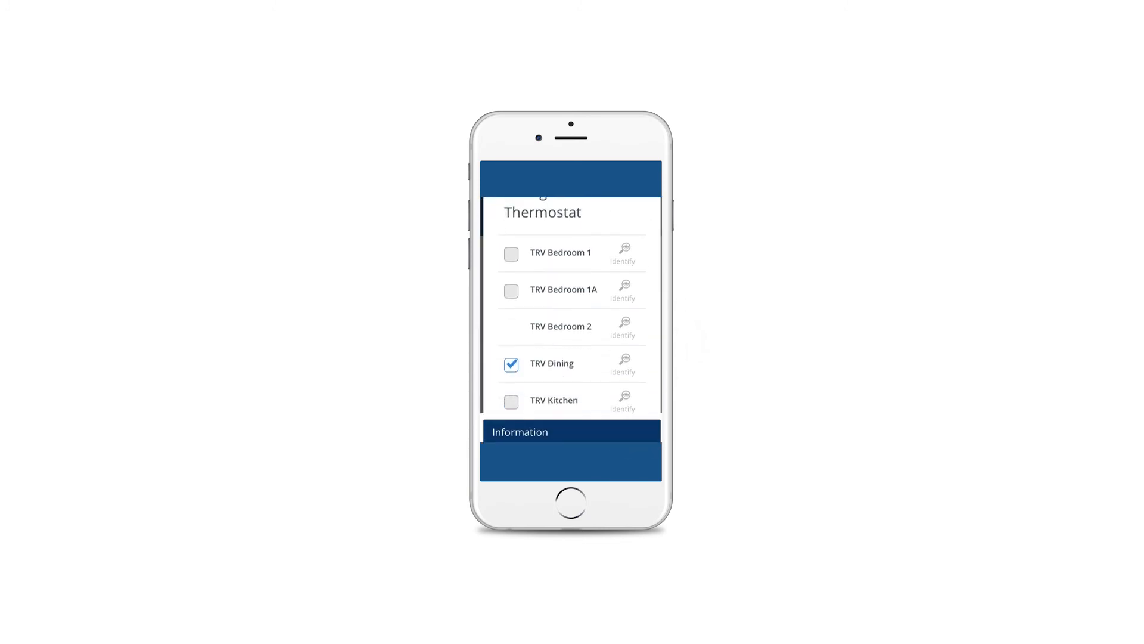
scroll(down, 3)
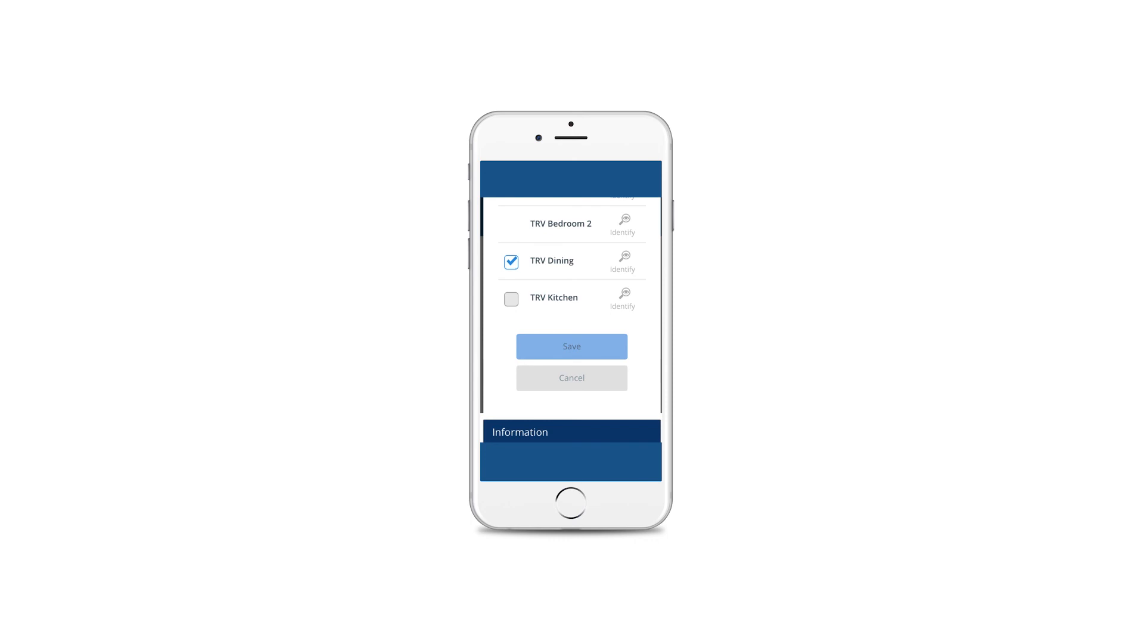
click(572, 345)
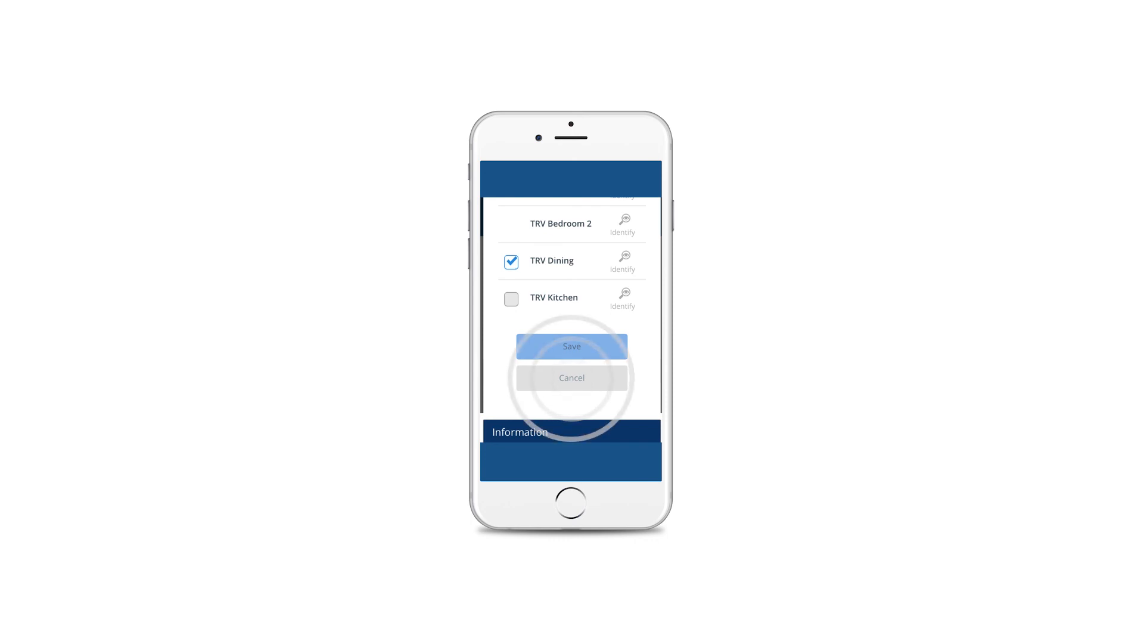
click(572, 345)
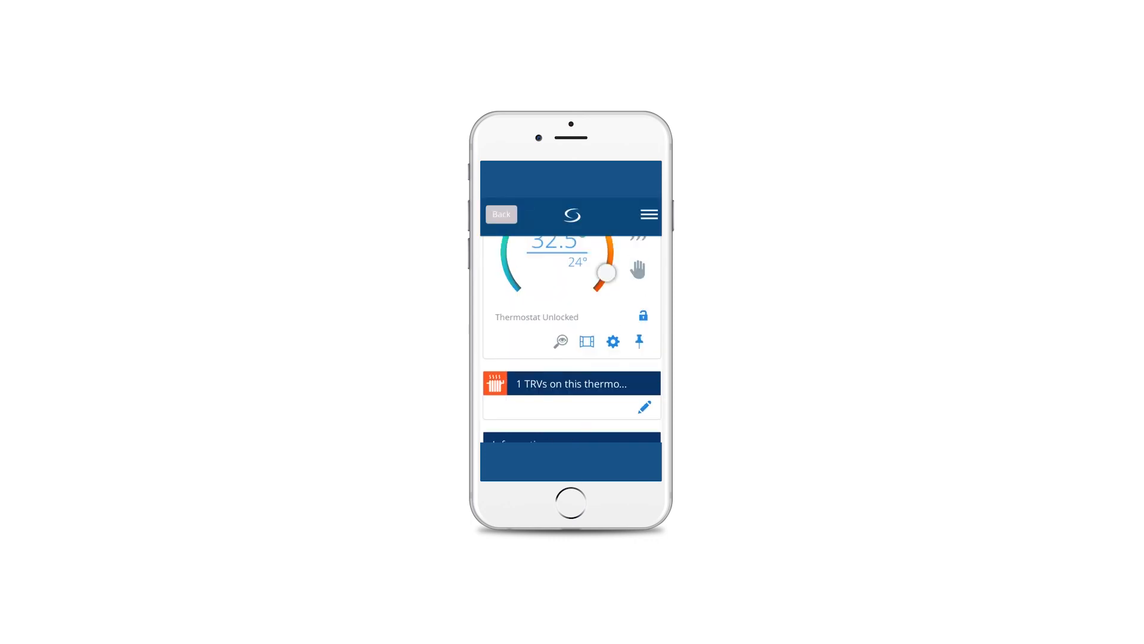
click(500, 215)
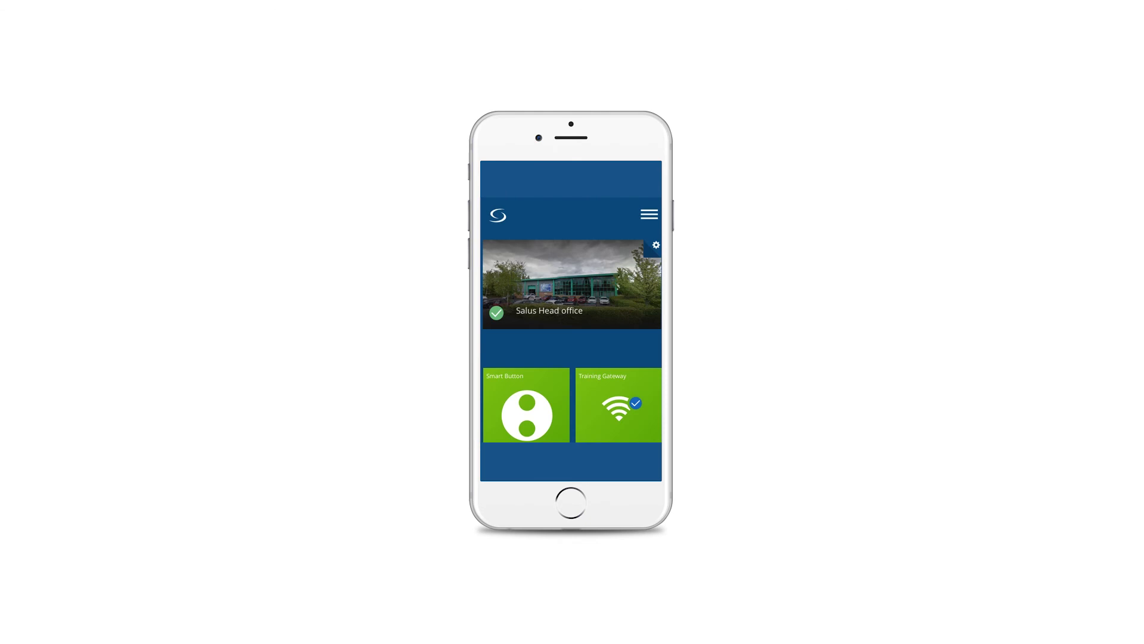